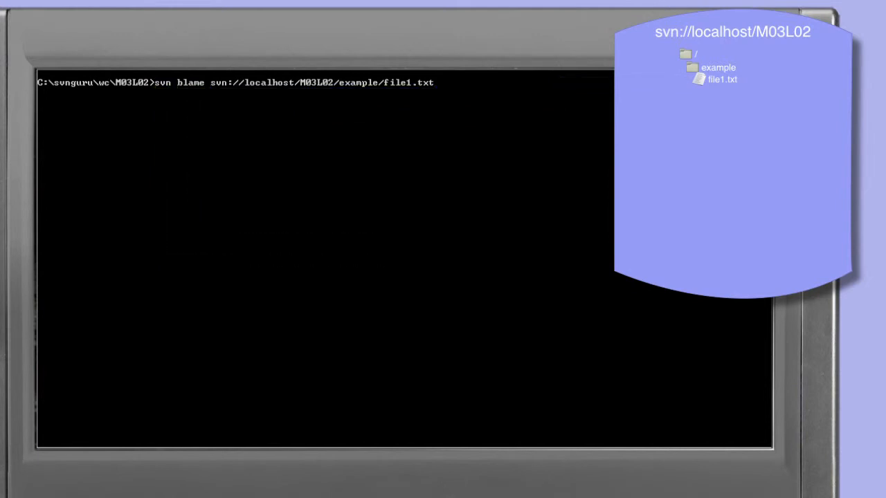
# Step: Run svn blame on example/file1.txt to show who last changed each line
pyautogui.press('Return')
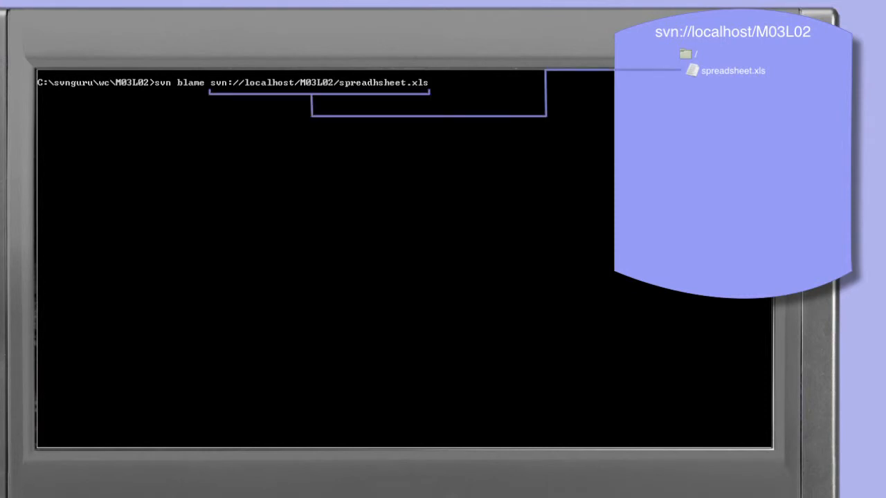
# Step: Run svn blame on spreadsheet.xls, which is skipped as a binary file
pyautogui.press('Return')
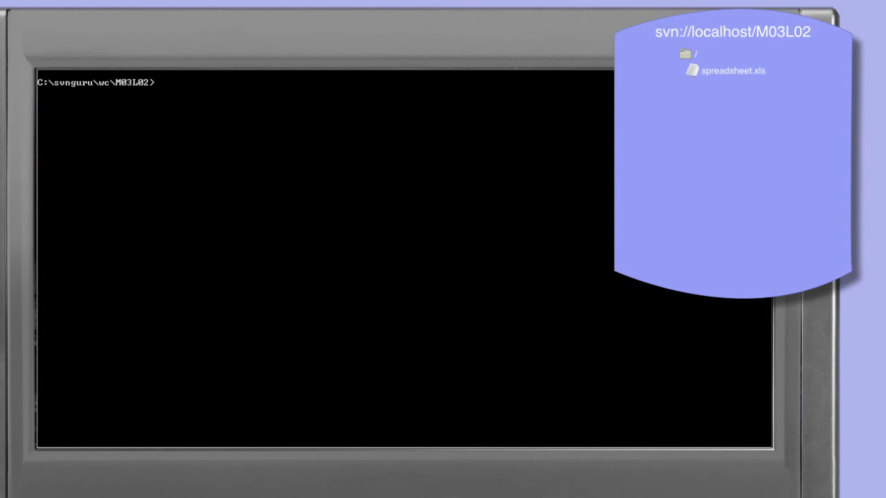
# Step: Run svn blame -r 8 on svn://localhost/M03L02/example/file1.txt, showing both lines by Owner in revision 3
pyautogui.write('svn blame -r 8 svn://localhost/M03L02/example/file1.txt')
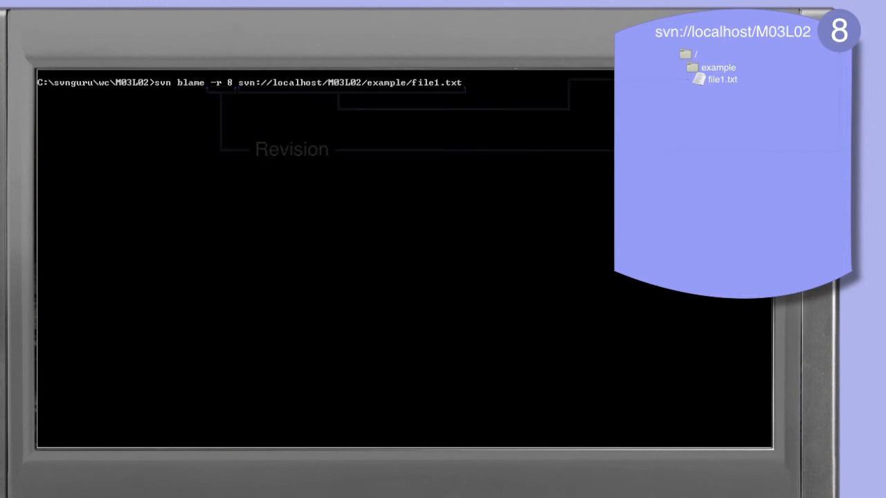
pyautogui.press('Return')
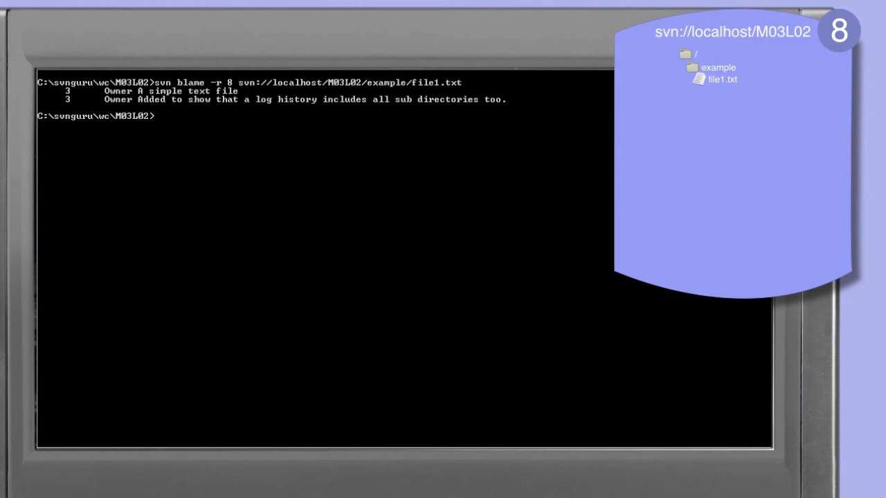